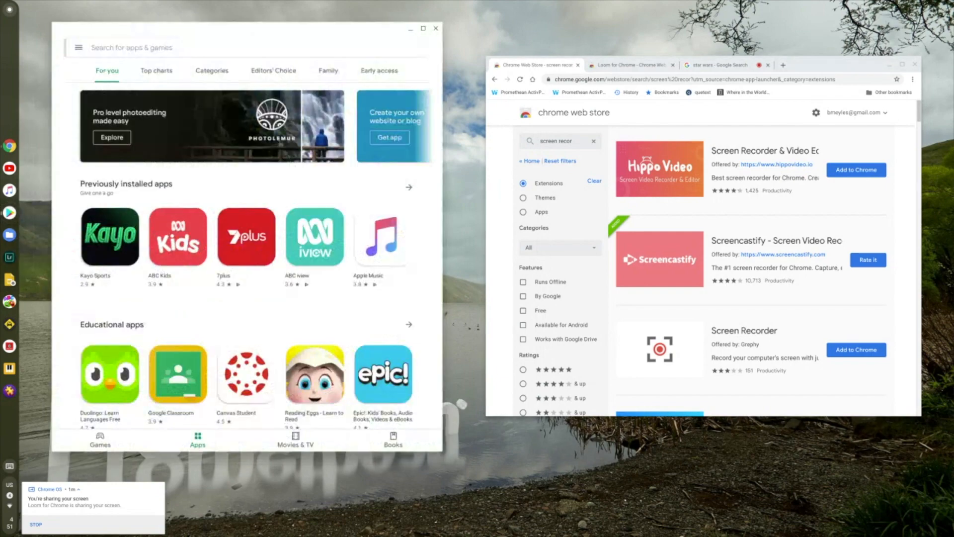
Search the Play Store for 'adv screen recorder' to list recorder apps including XRecorder.
left_click(131, 47)
type("adv screen recorder")
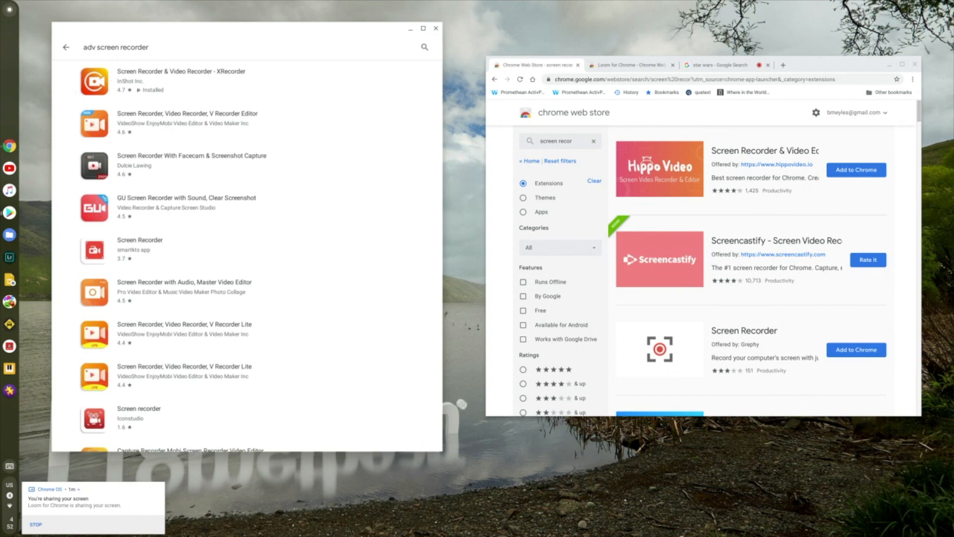
scroll("down", 3)
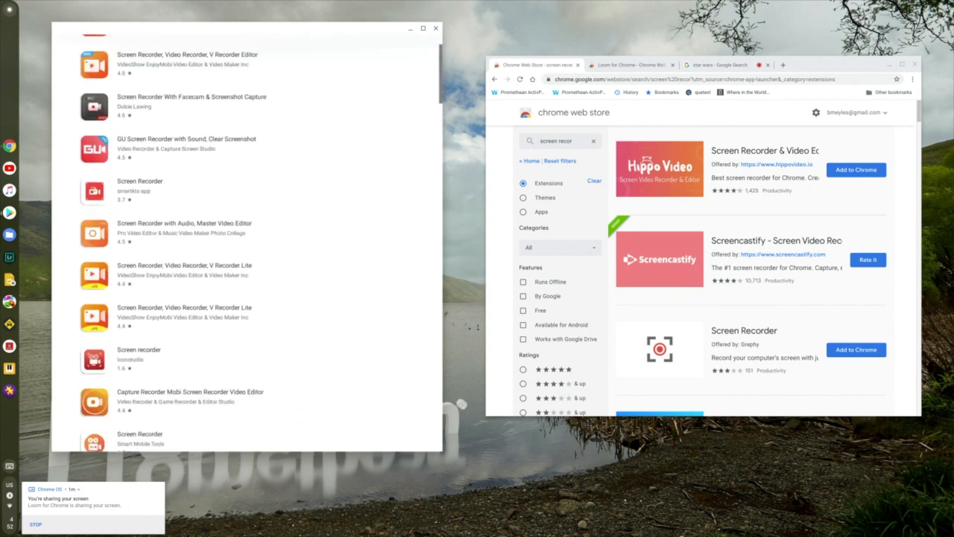
scroll("down", 3)
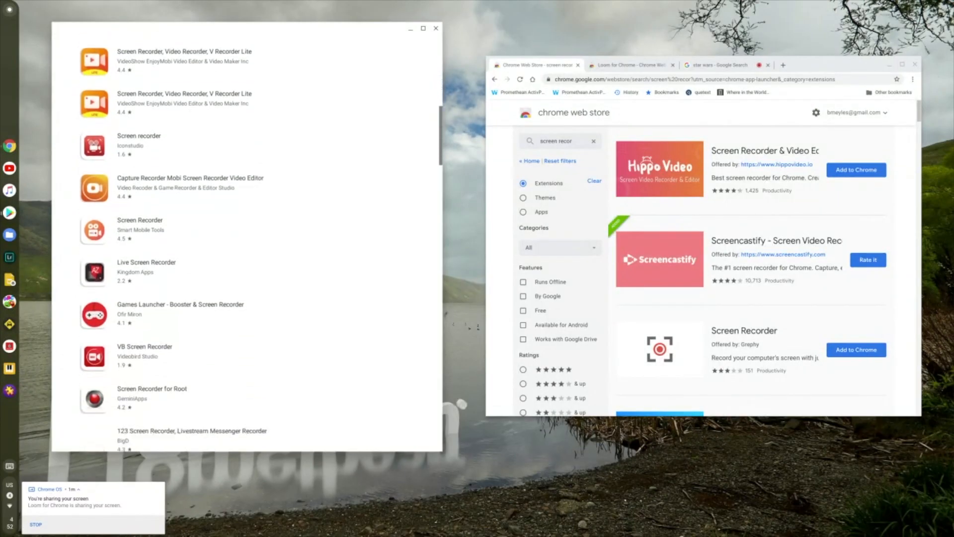
type("adv screen recorder")
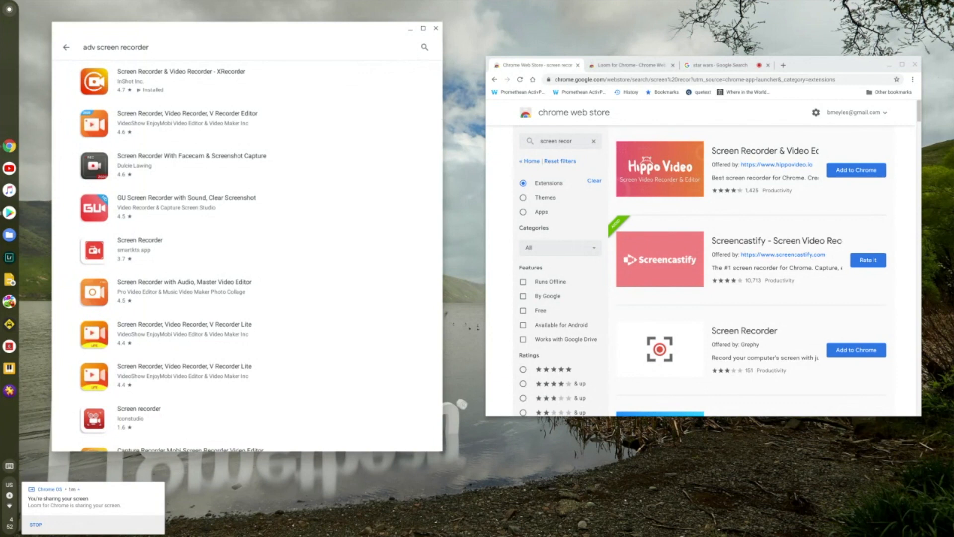
View the XRecorder app's details page, then close the Play Store window.
left_click(181, 80)
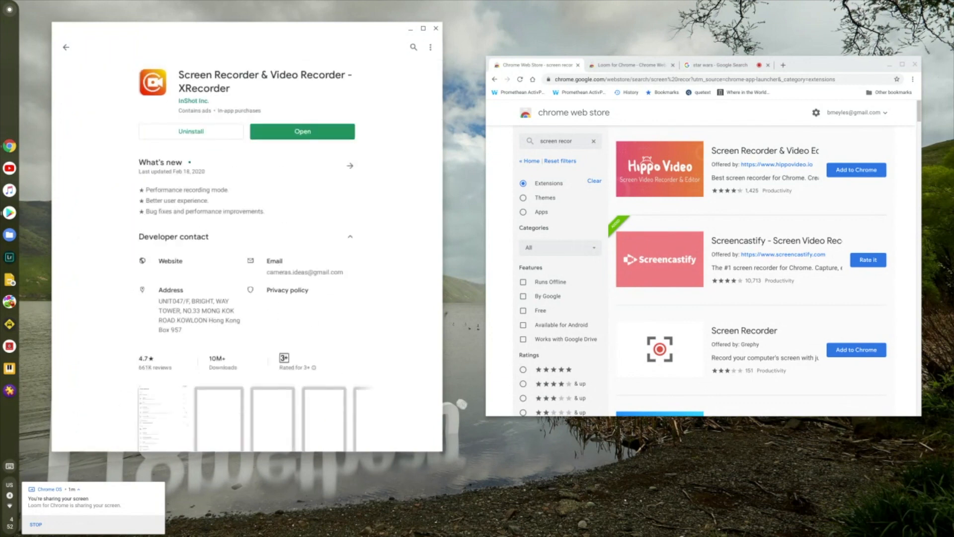
scroll("down", 3)
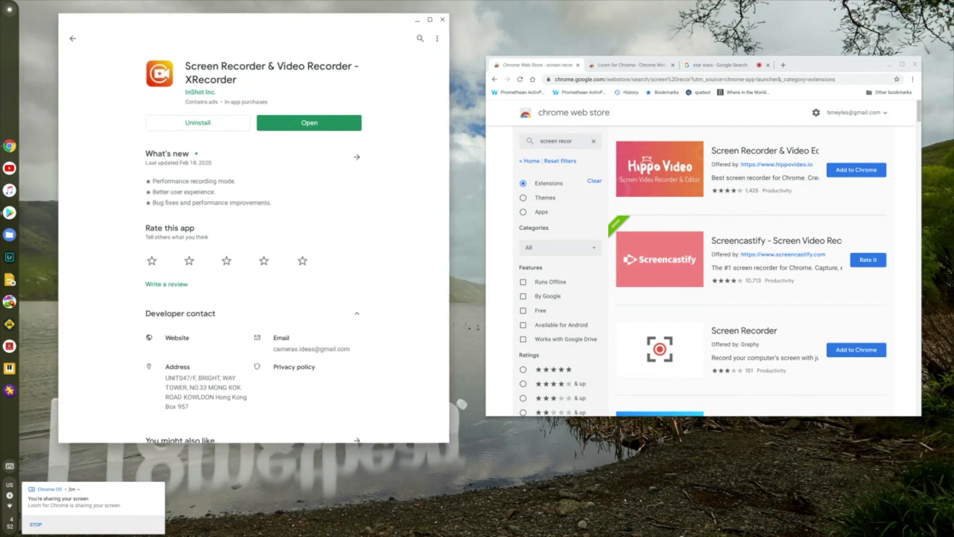
left_click(442, 20)
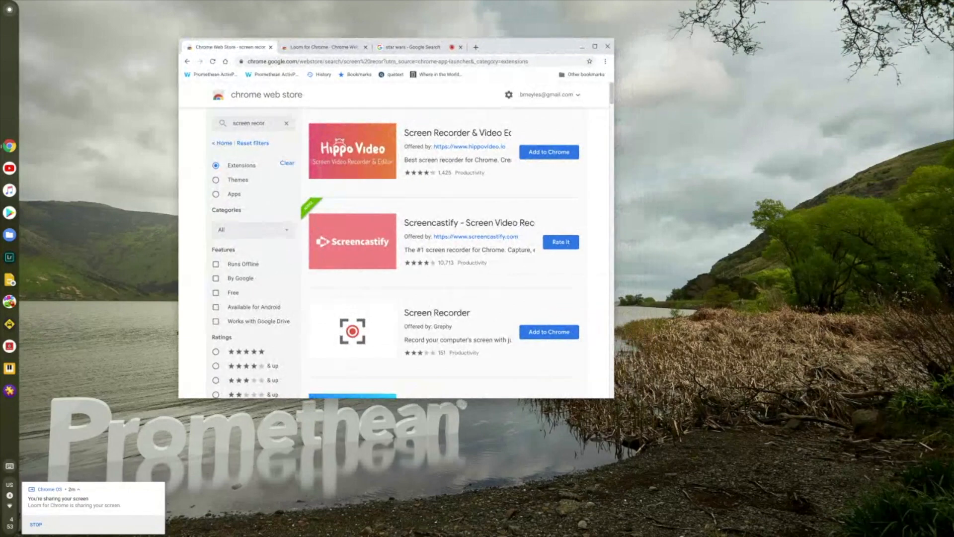
Show and dismiss Chrome's three-dot menu, then look through the screen recorder extension results.
left_click(605, 60)
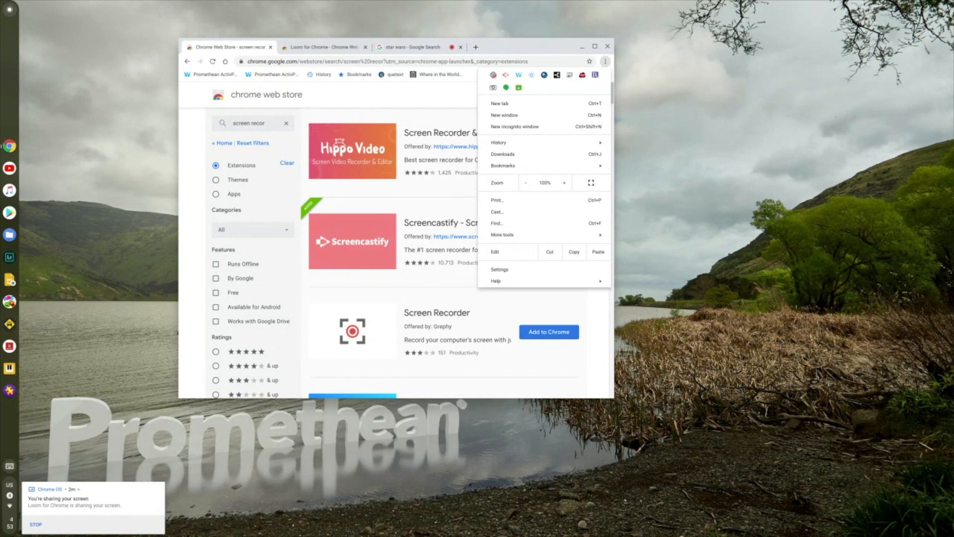
left_click(606, 61)
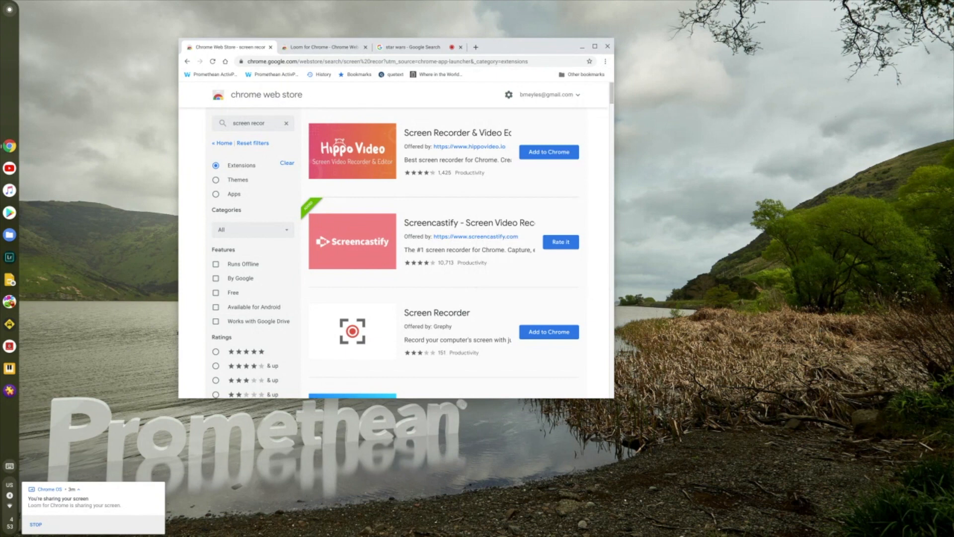
scroll("down", 3)
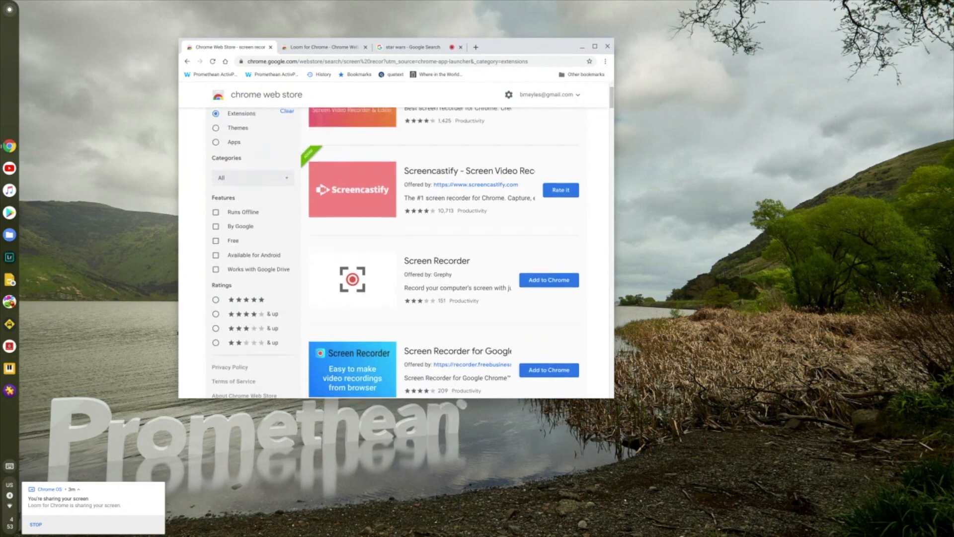
scroll("down", 3)
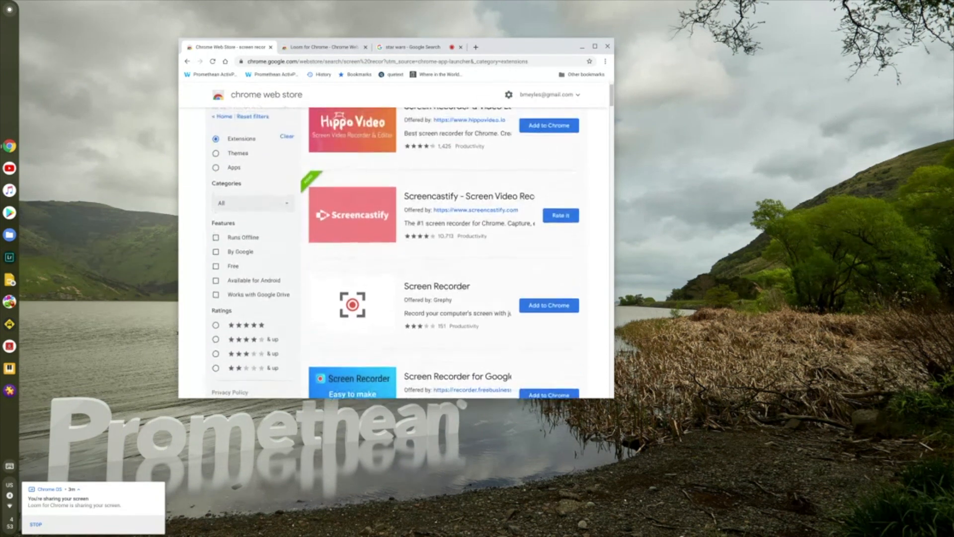
scroll("down", 3)
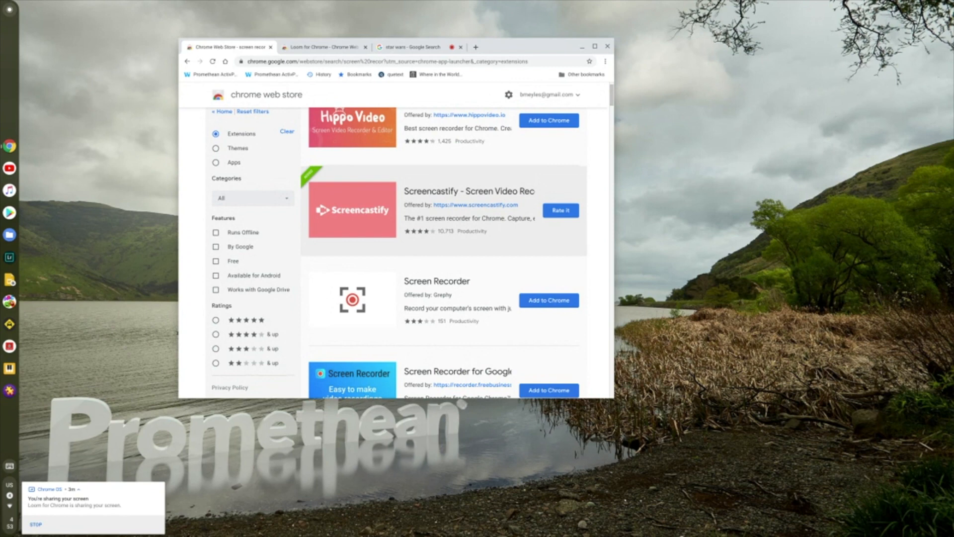
Switch to the Loom for Chrome extension page in the Chrome Web Store.
left_click(321, 47)
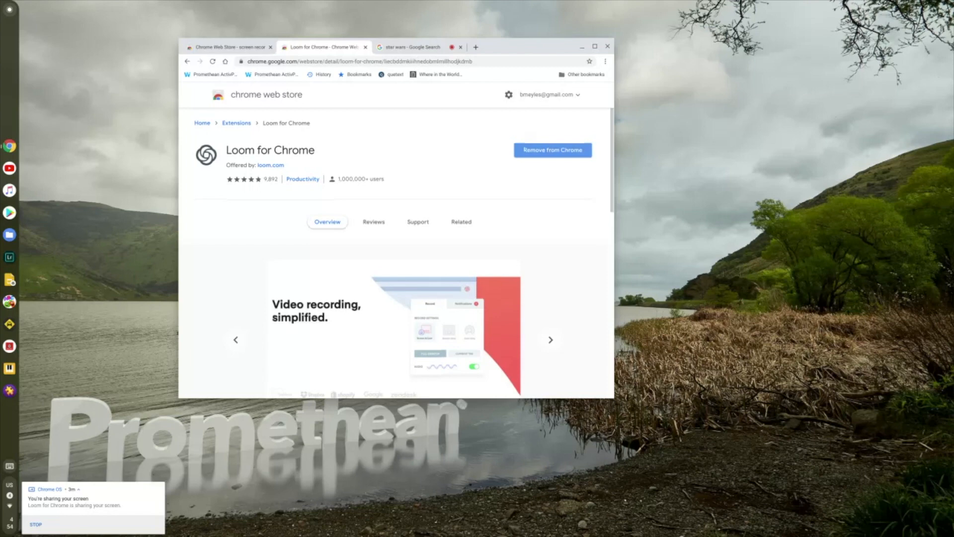
left_click(605, 61)
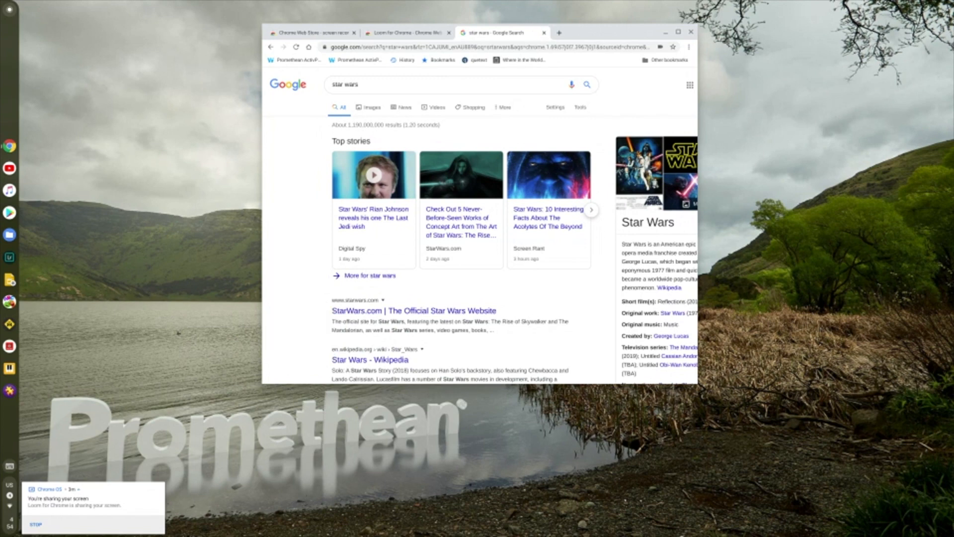
Show Chrome's three-dot command menu over the Star Wars search results.
left_click(689, 47)
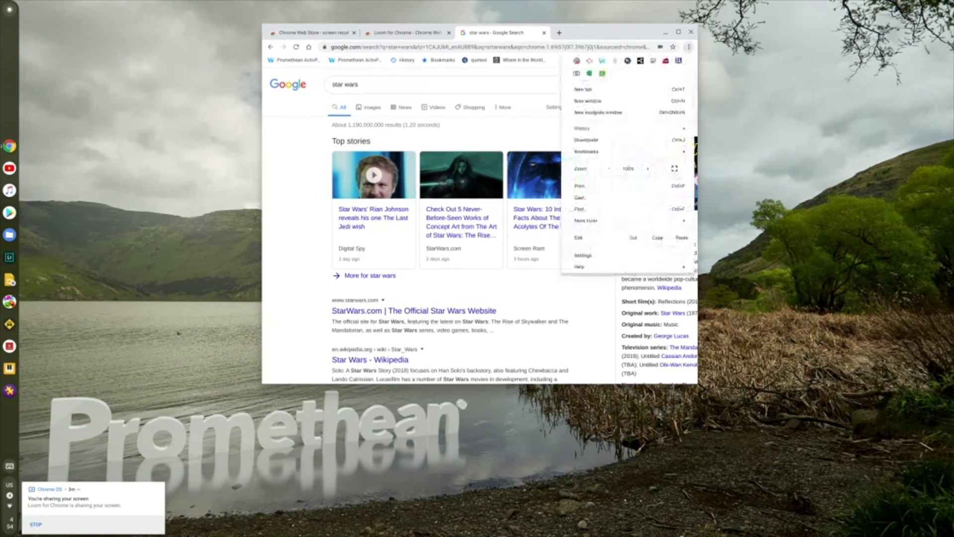